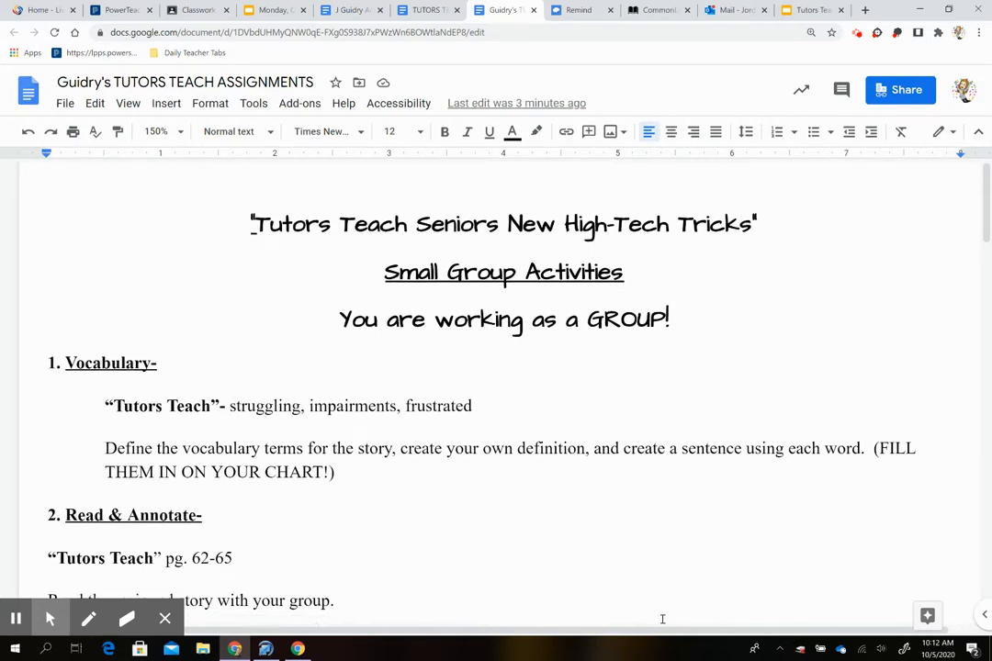
# Scroll down the assignment sheet to item 3's comprehension check questions.
pyautogui.scroll(3)
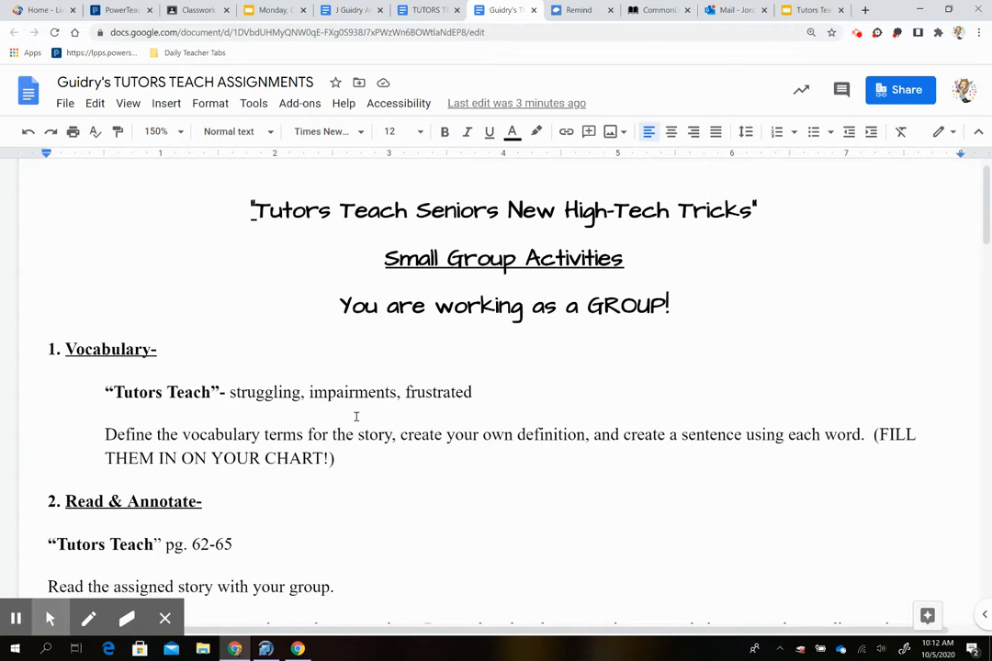
pyautogui.scroll(-3)
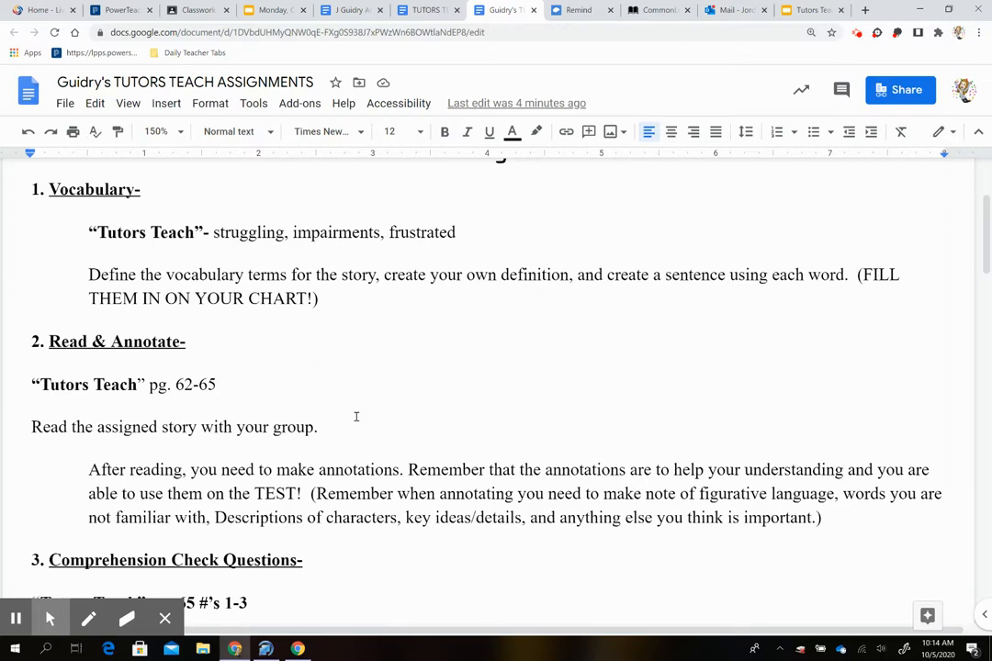
pyautogui.scroll(-3)
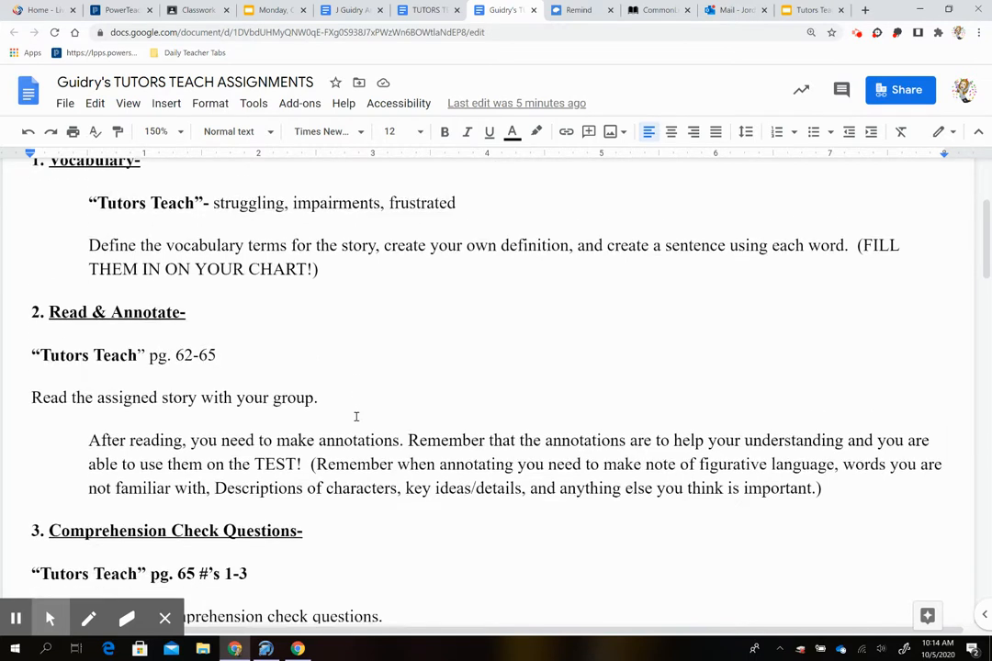
pyautogui.scroll(-3)
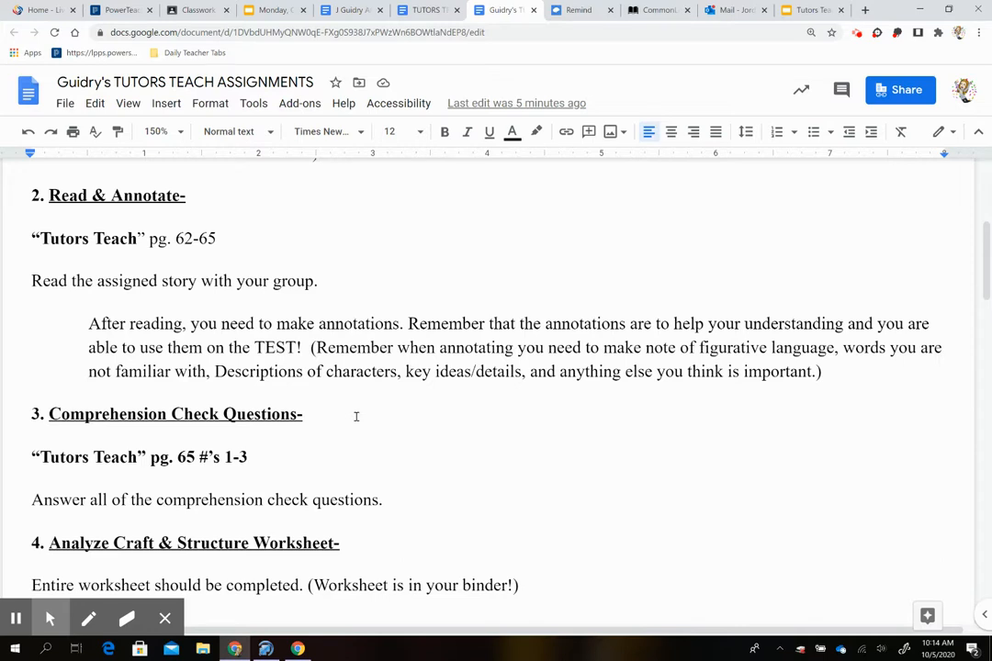
pyautogui.scroll(-3)
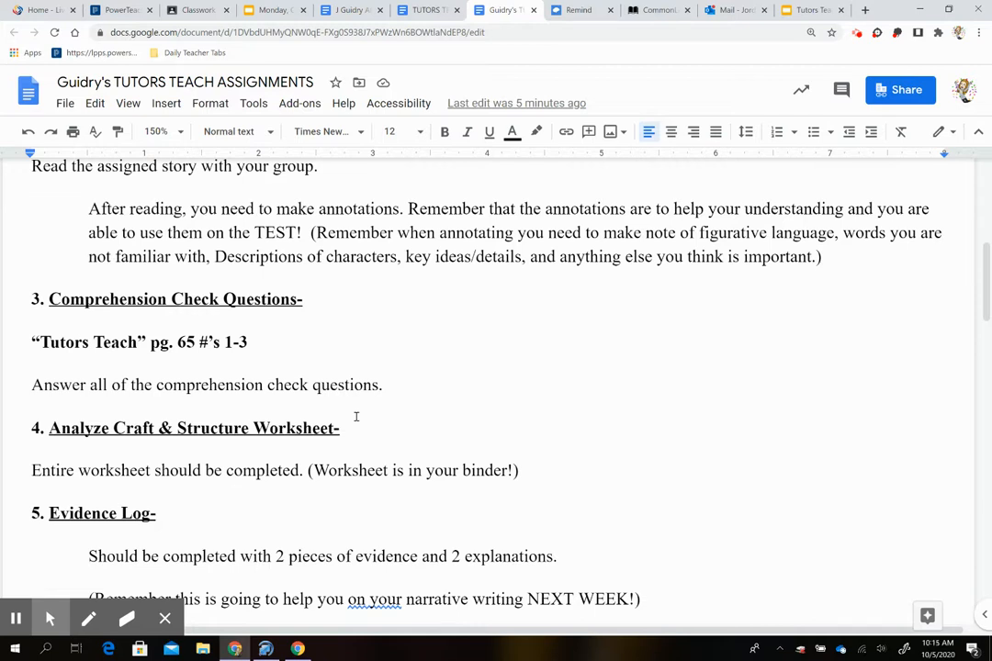
pyautogui.moveTo(289, 332)
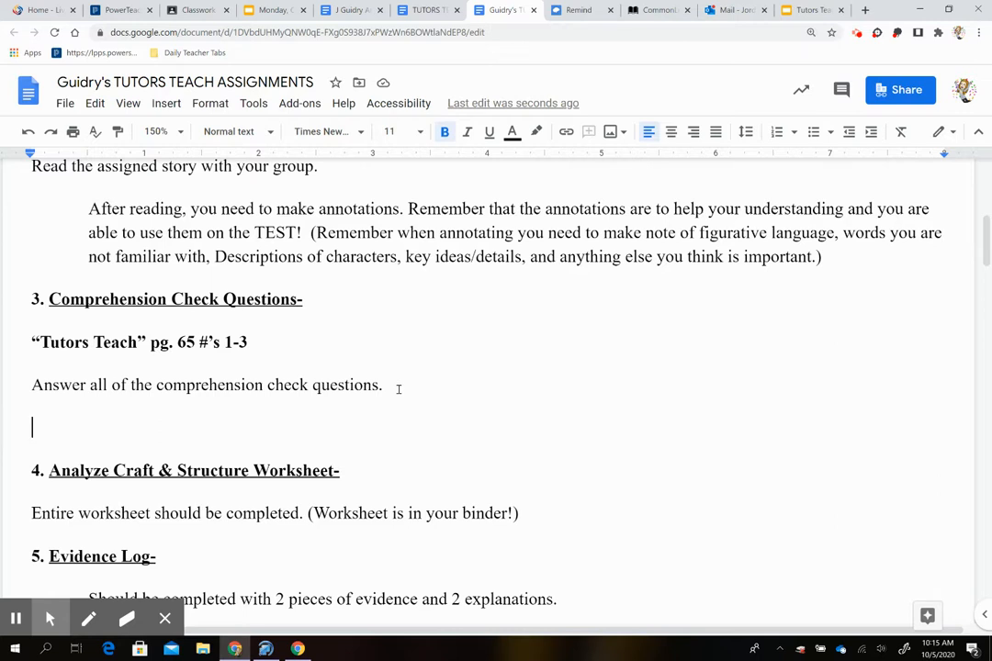
# Type 'Complete Conventions Page 68' in bold beneath the comprehension check line.
pyautogui.write('Complete Con')
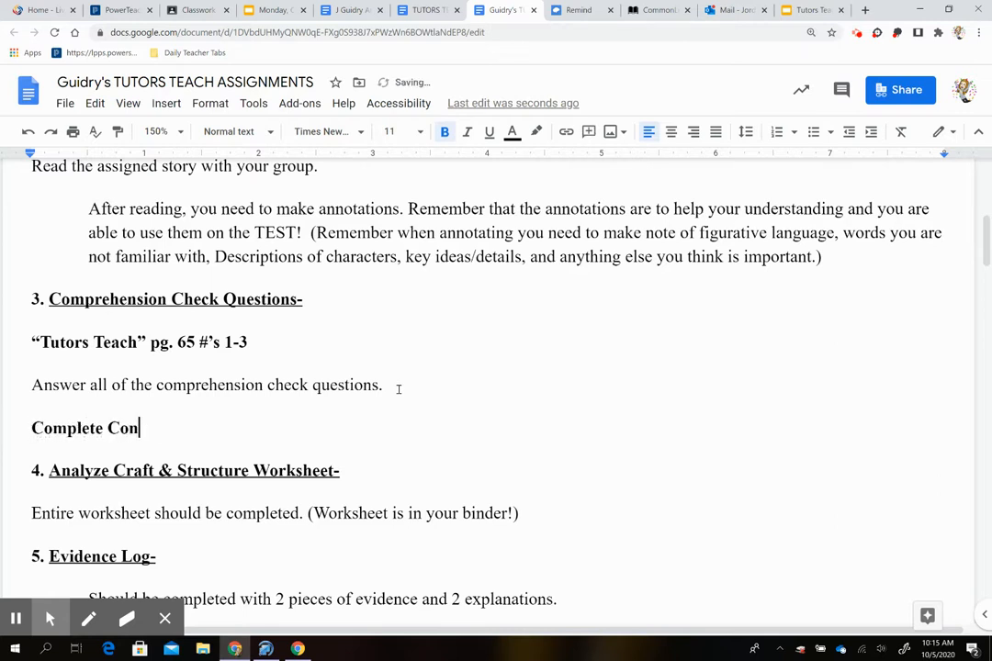
pyautogui.write('ventions Pa')
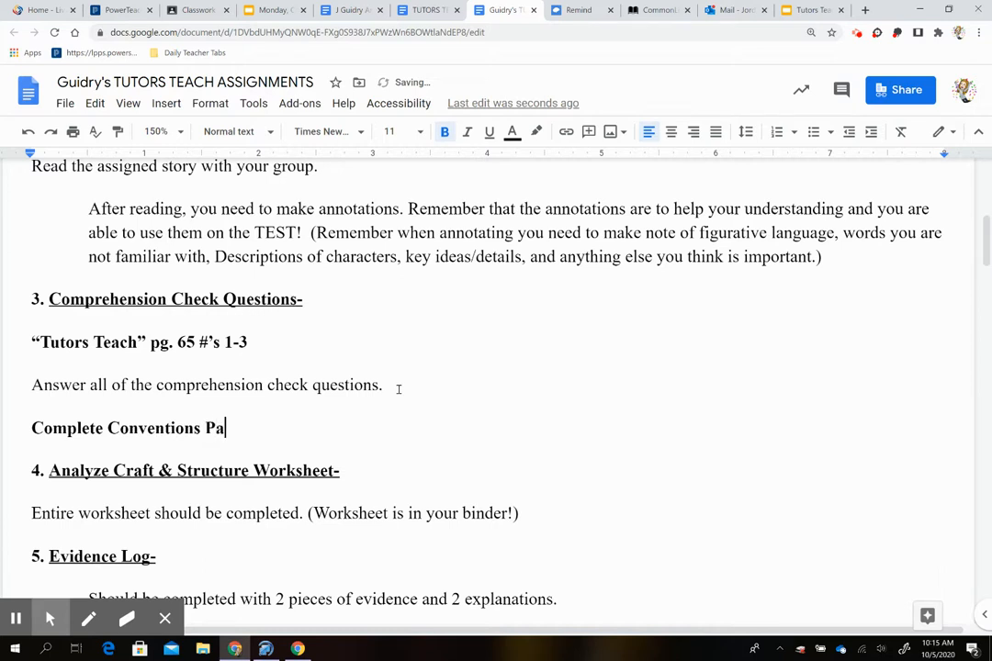
pyautogui.write('ge')
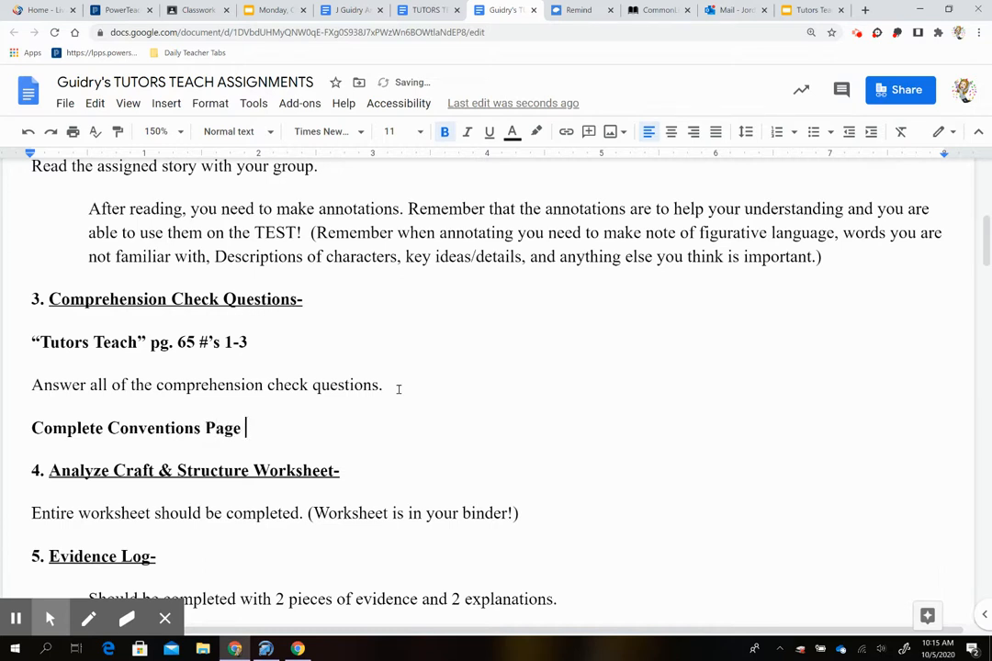
pyautogui.write('68')
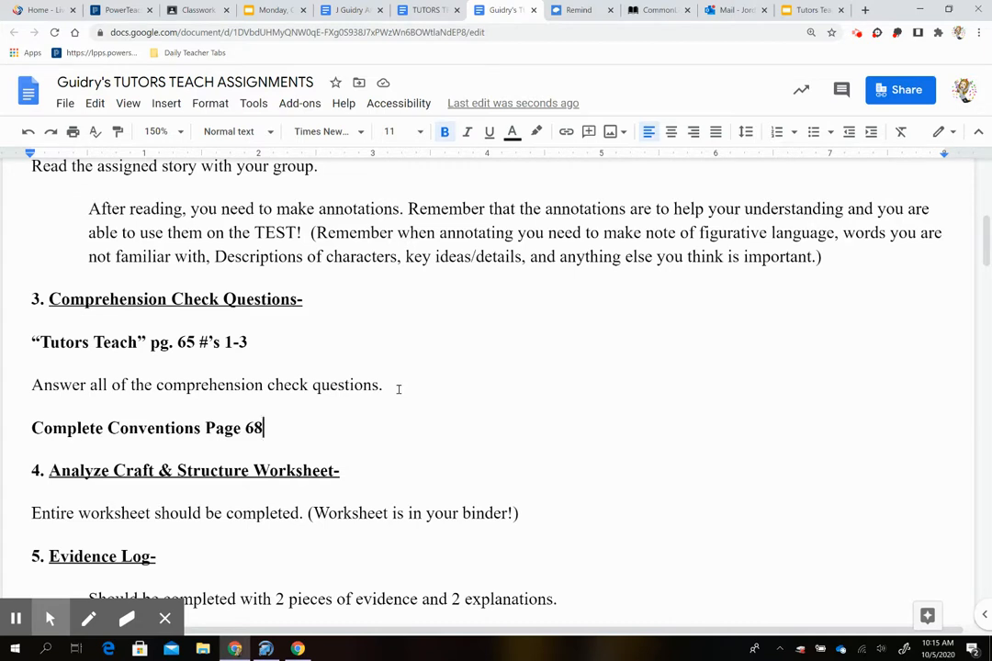
pyautogui.scroll(-3)
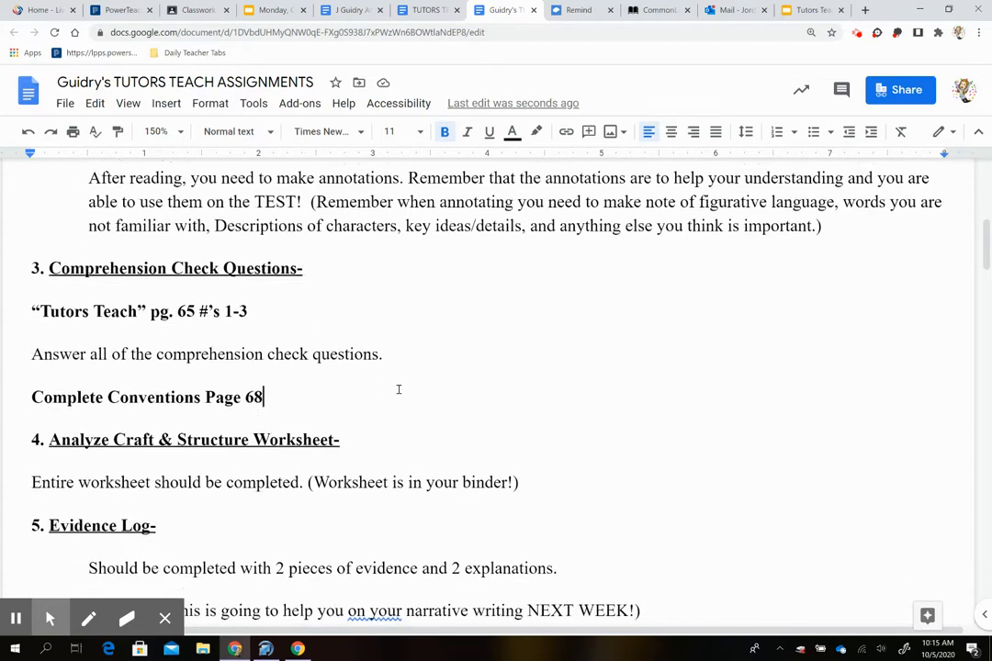
# Place the cursor in the blank gap between item 6's summary instruction and item 7.
pyautogui.scroll(-3)
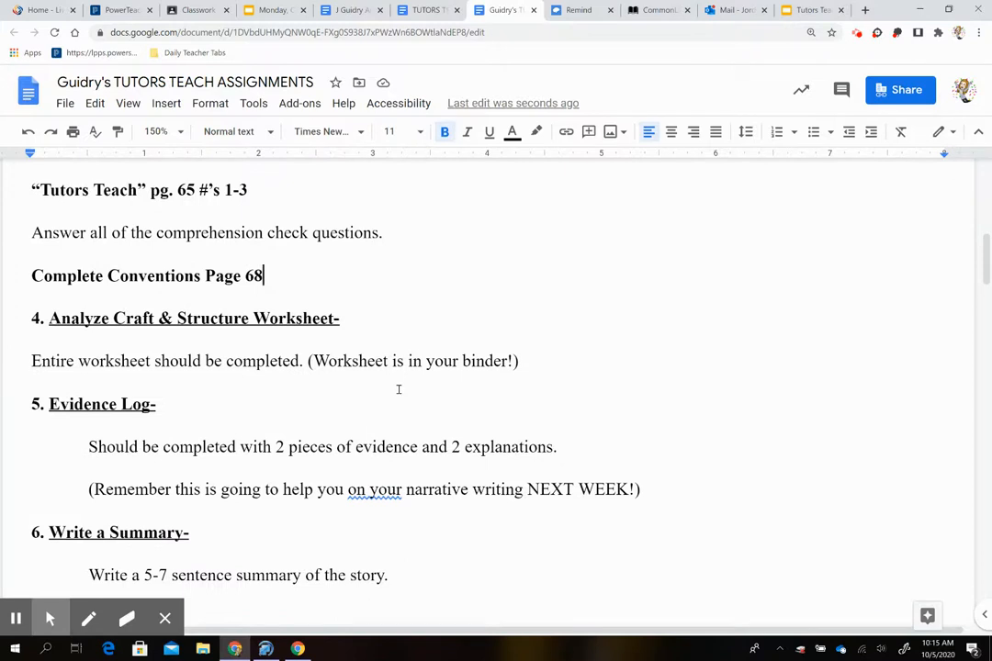
pyautogui.scroll(-3)
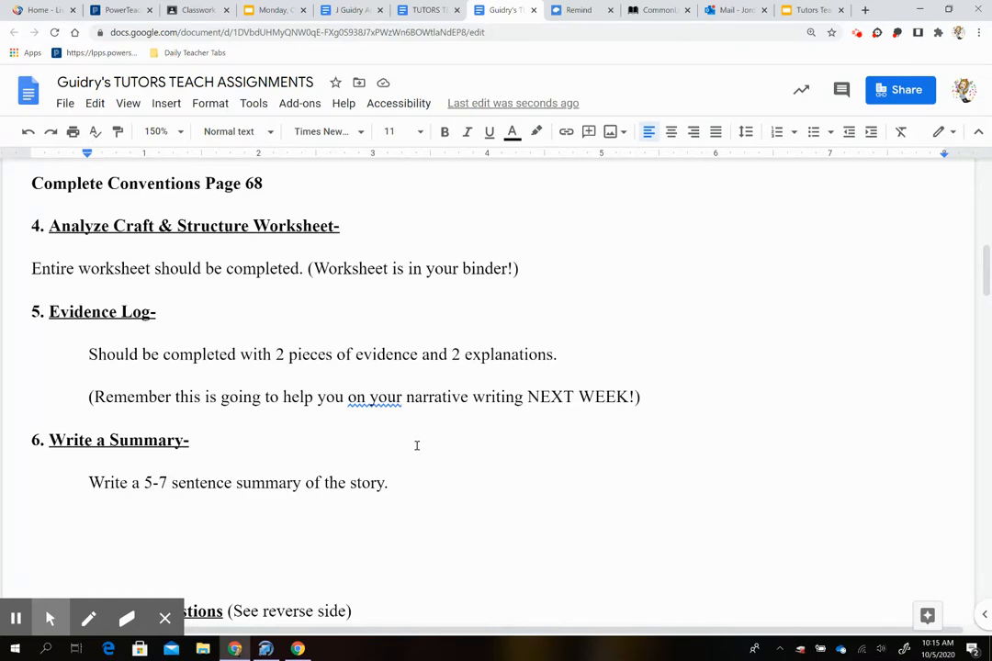
pyautogui.moveTo(482, 445)
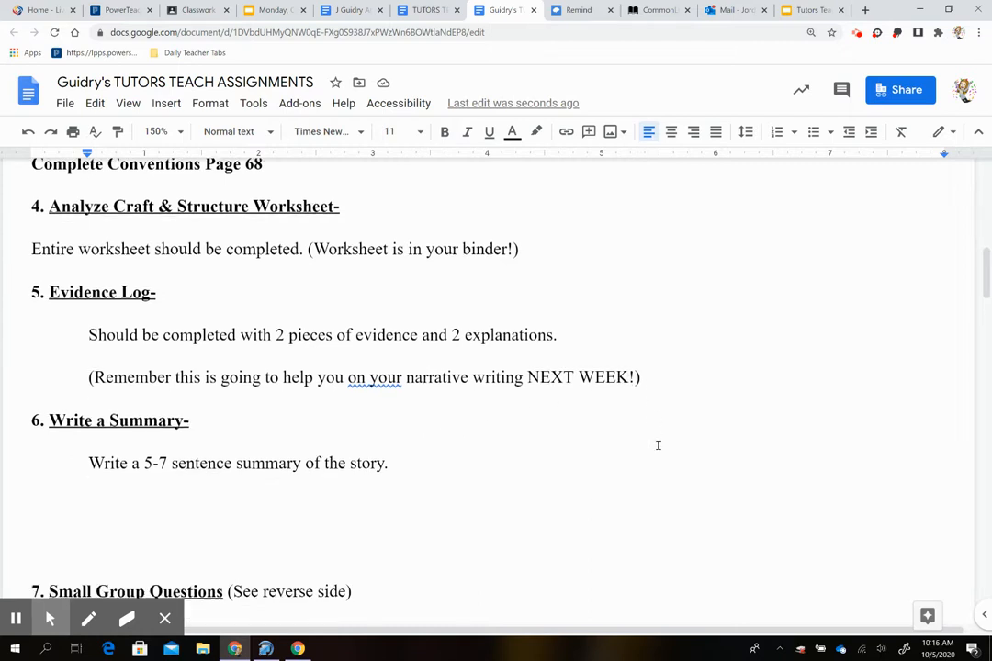
pyautogui.click(462, 476)
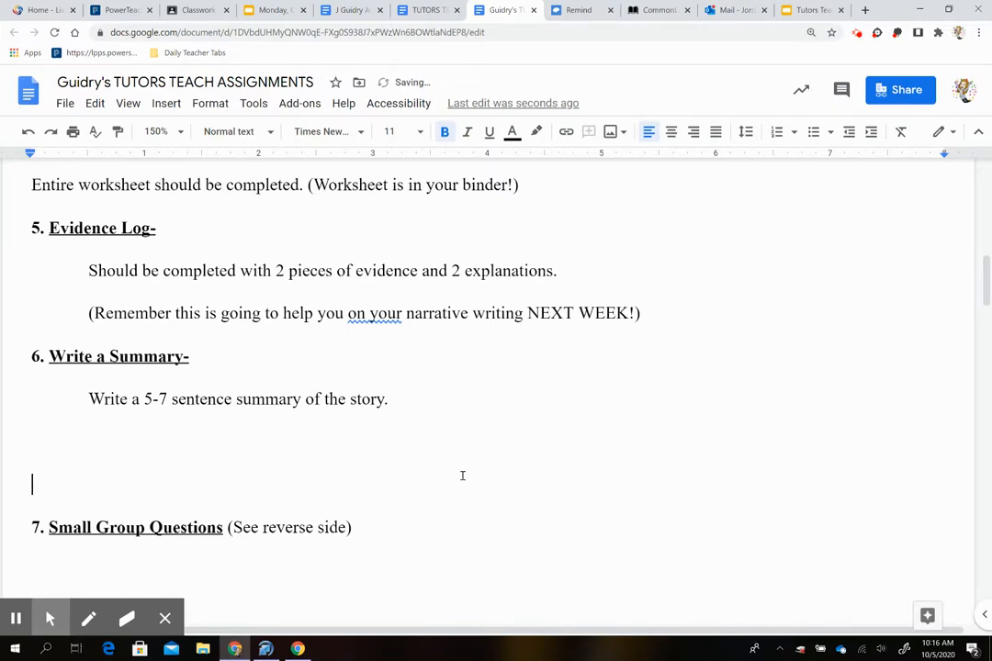
pyautogui.scroll(-3)
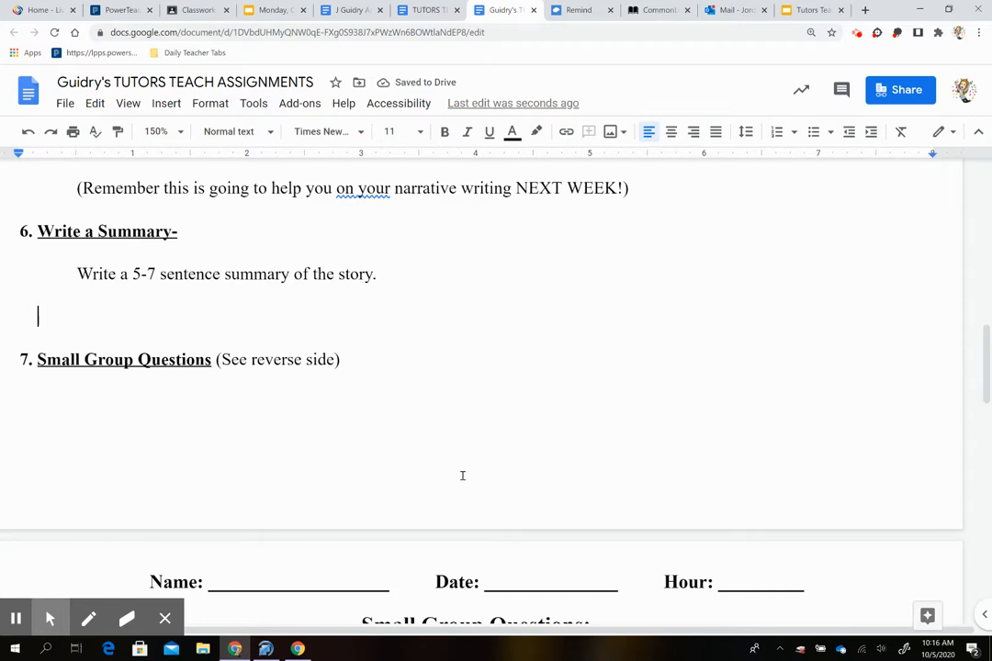
pyautogui.moveTo(529, 381)
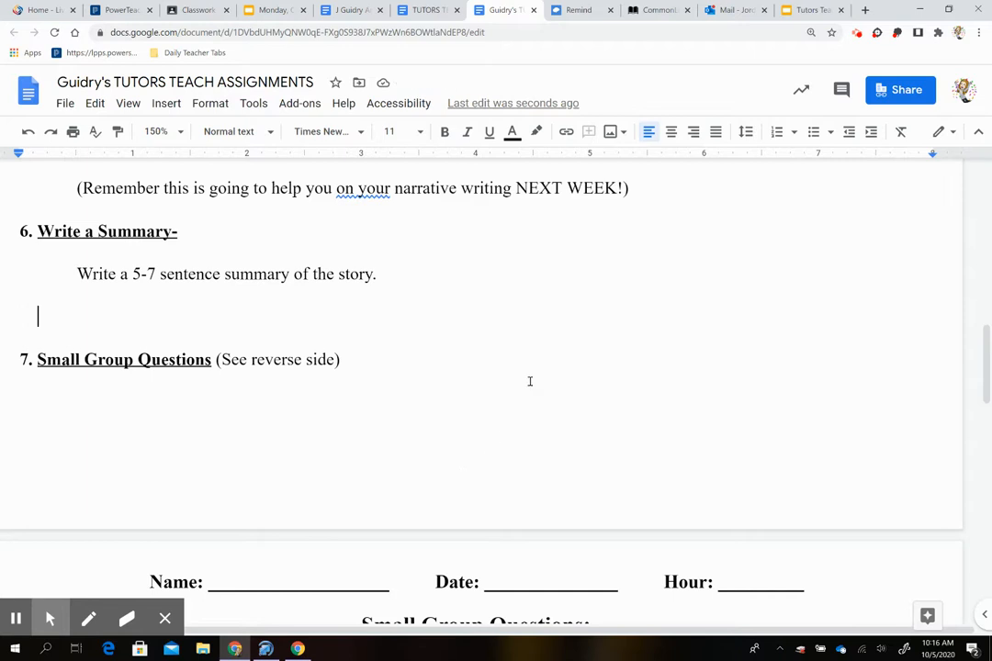
pyautogui.moveTo(524, 365)
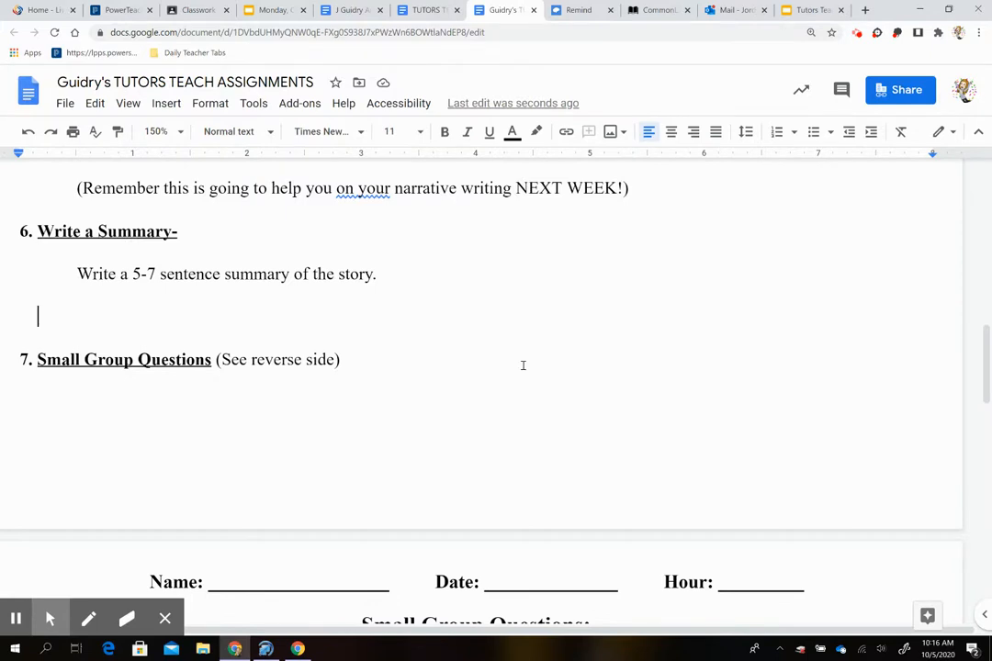
pyautogui.scroll(-3)
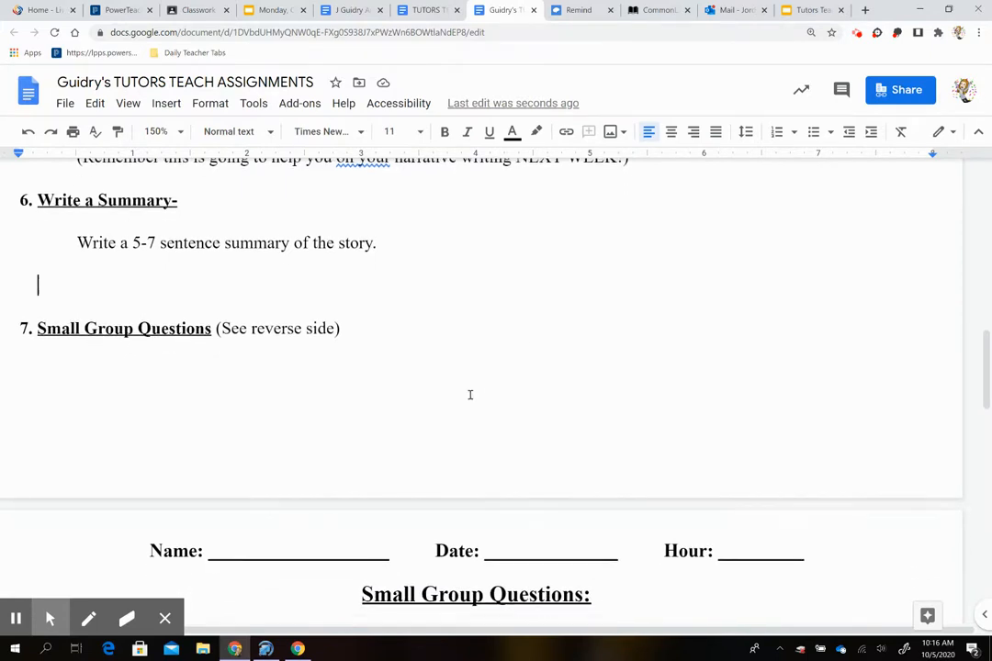
pyautogui.scroll(-3)
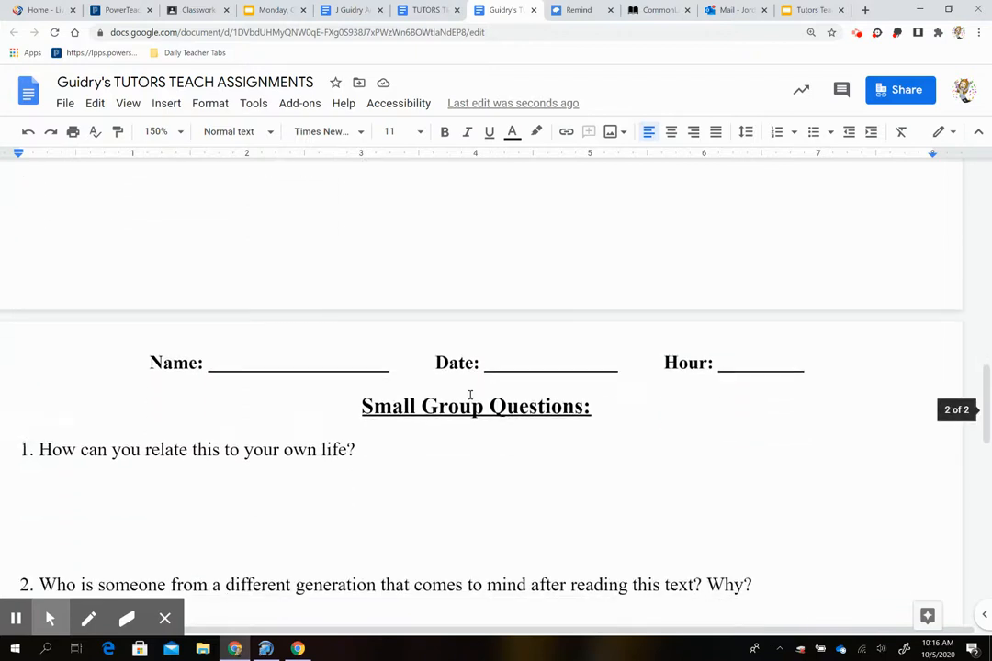
pyautogui.scroll(-3)
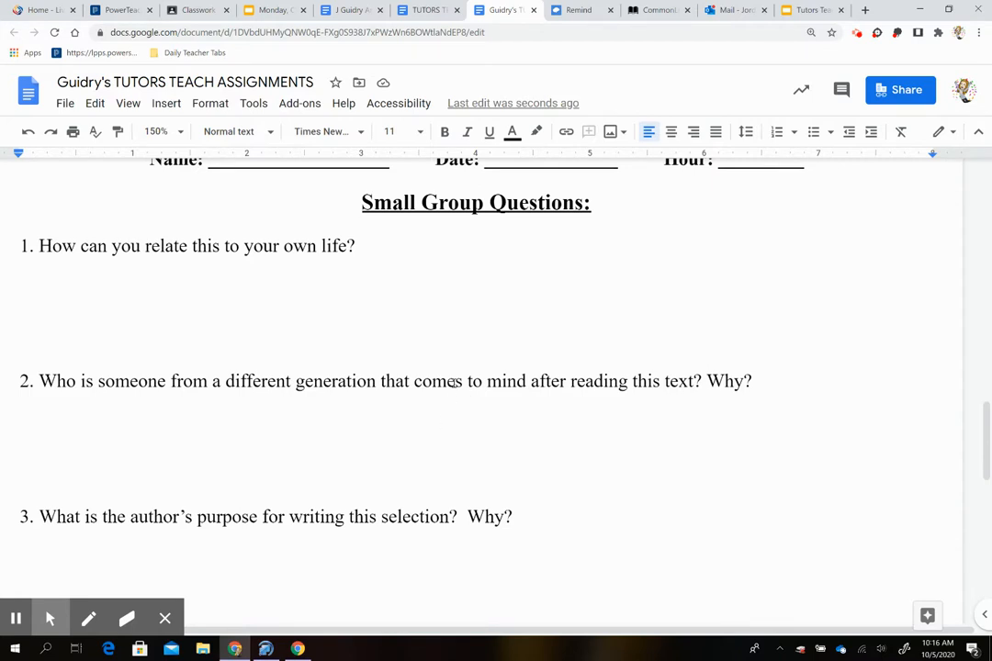
pyautogui.scroll(-3)
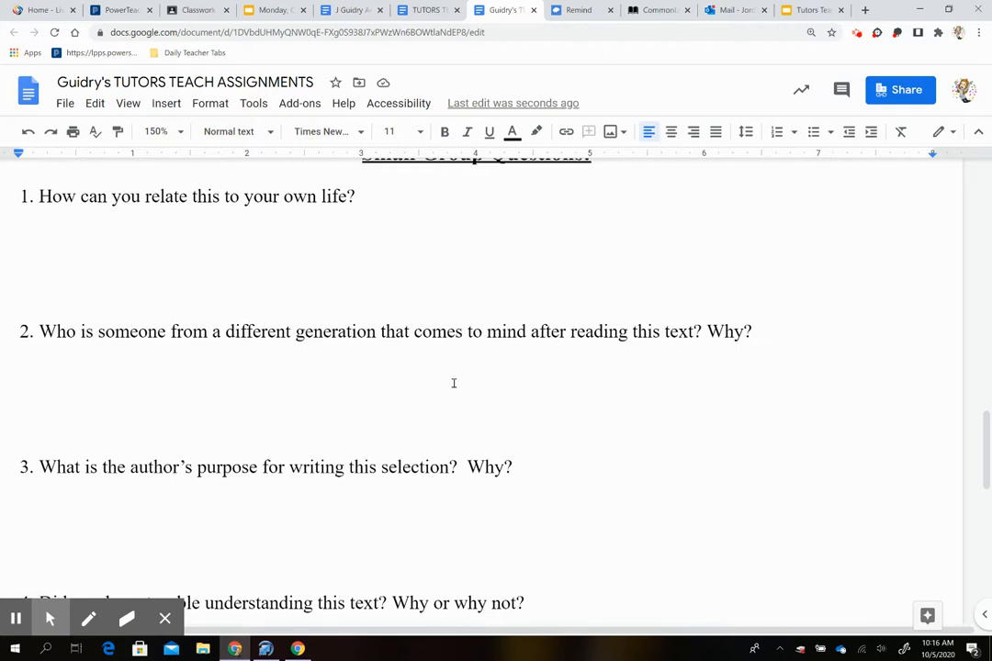
pyautogui.scroll(-3)
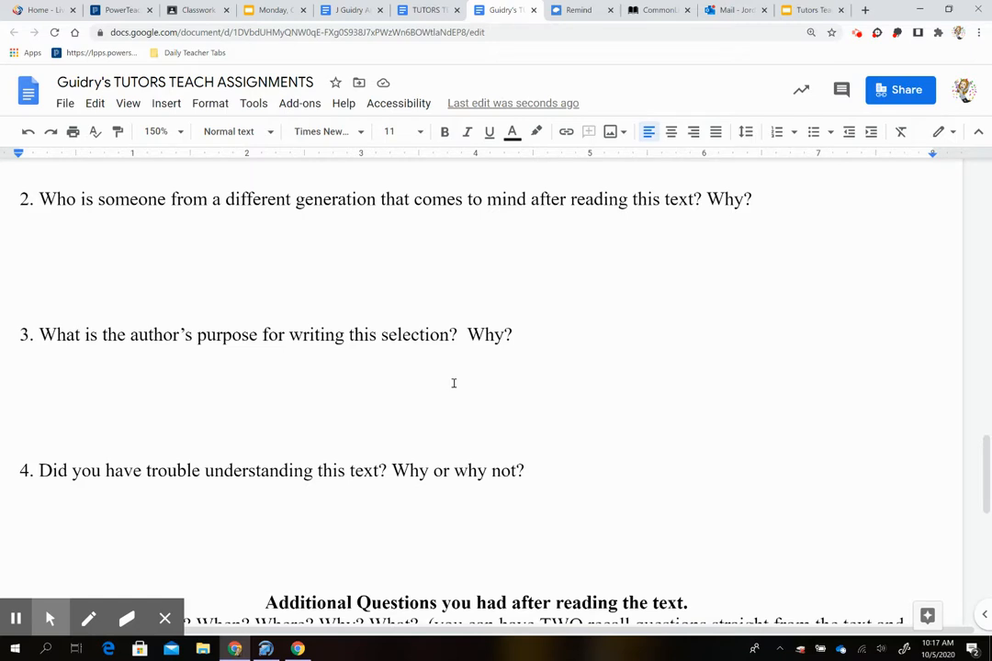
pyautogui.scroll(-3)
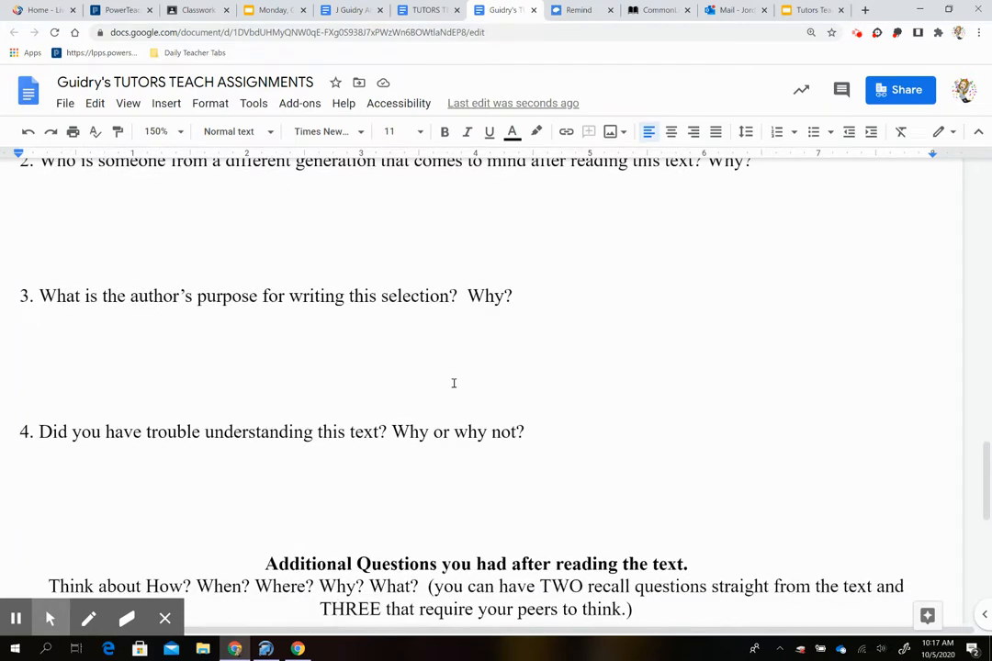
pyautogui.scroll(-3)
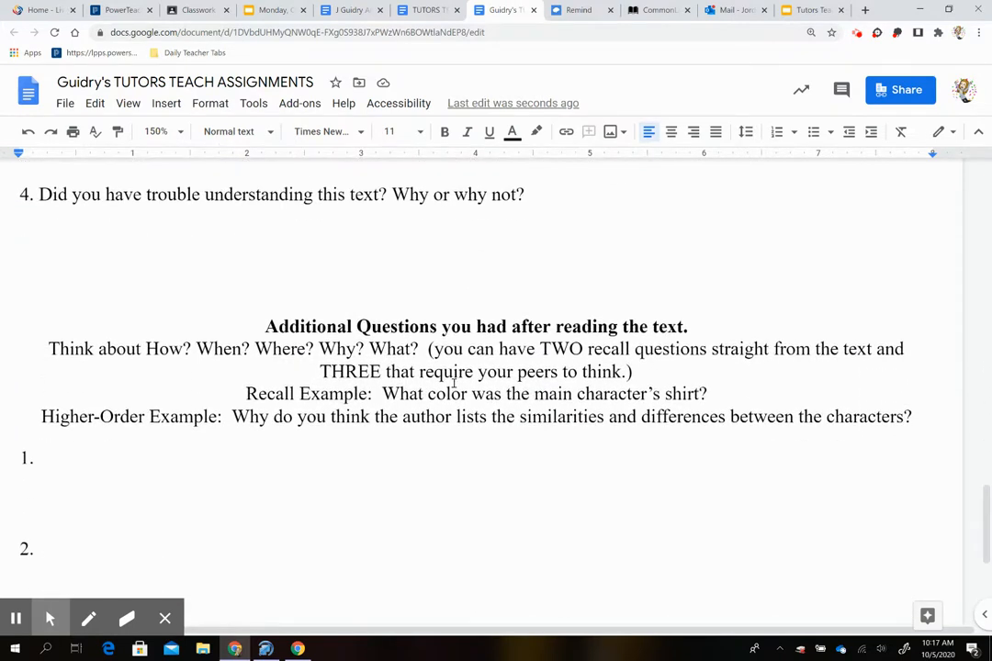
pyautogui.scroll(-3)
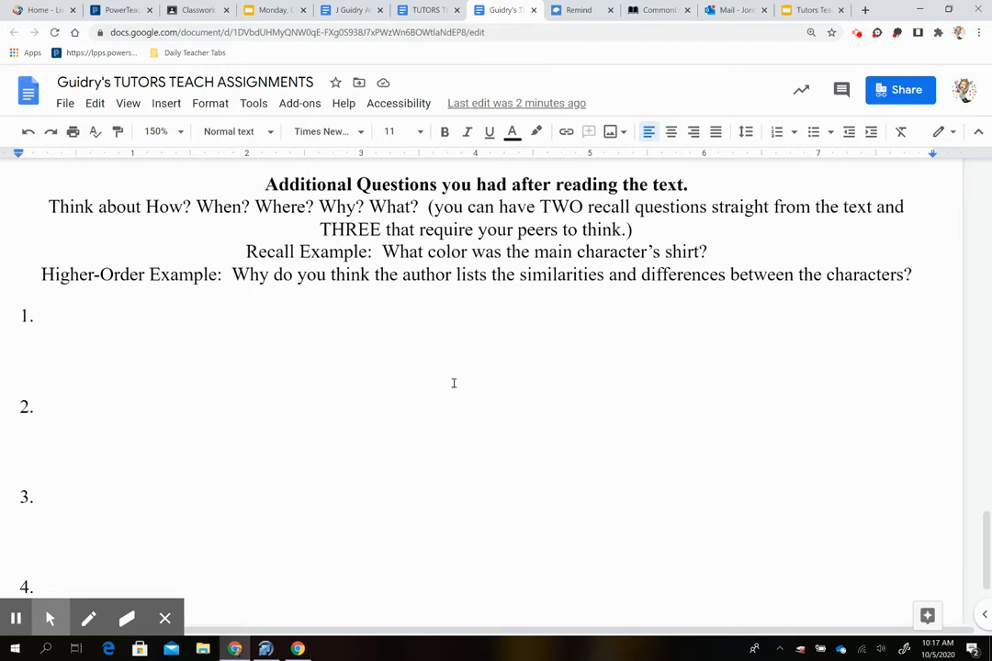
pyautogui.moveTo(592, 358)
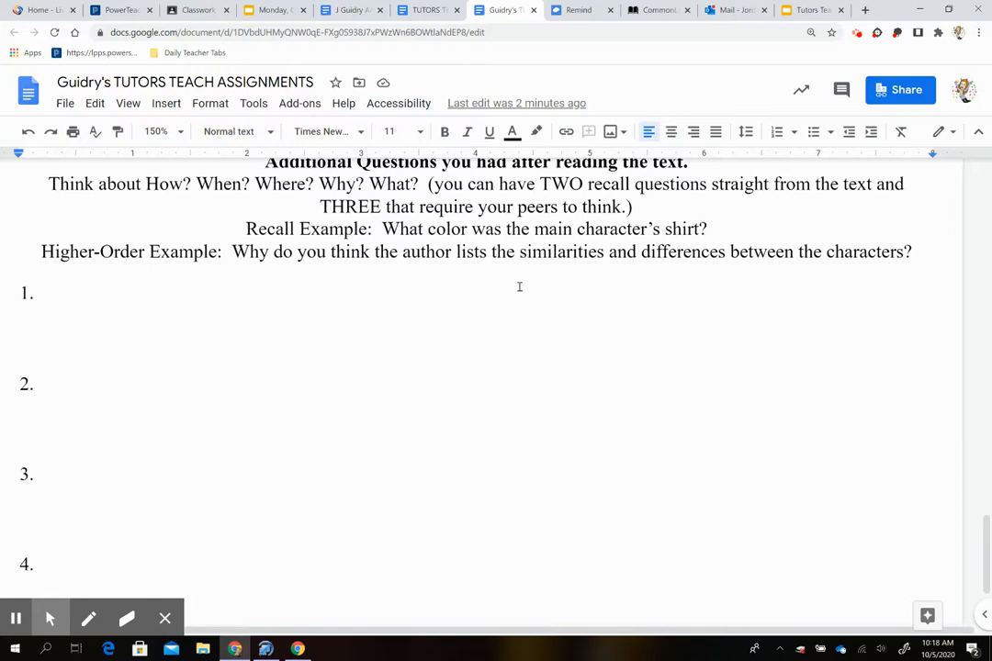
pyautogui.scroll(-3)
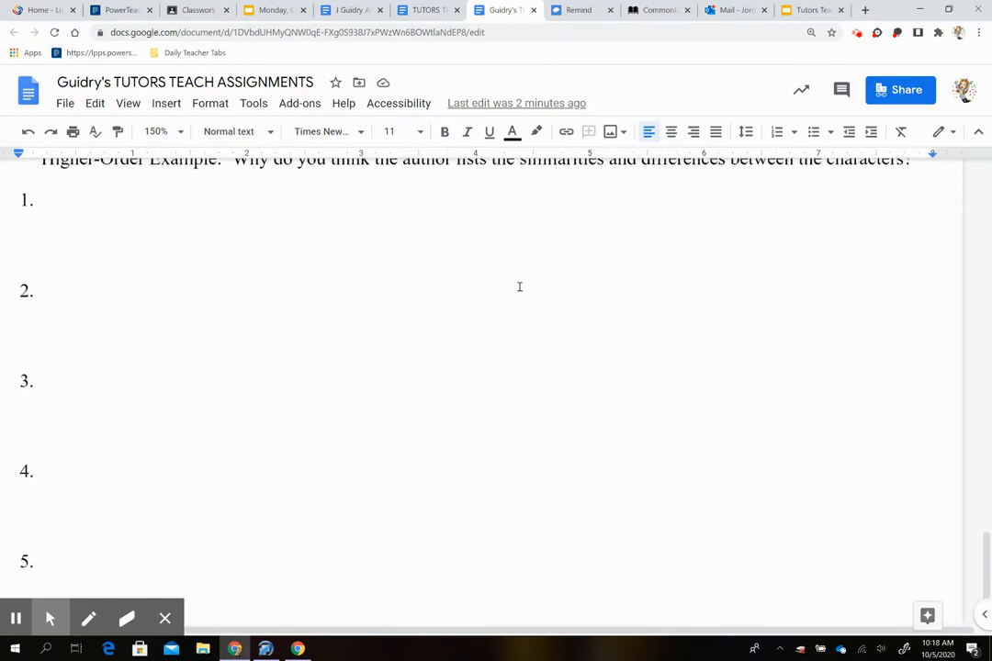
pyautogui.click(64, 474)
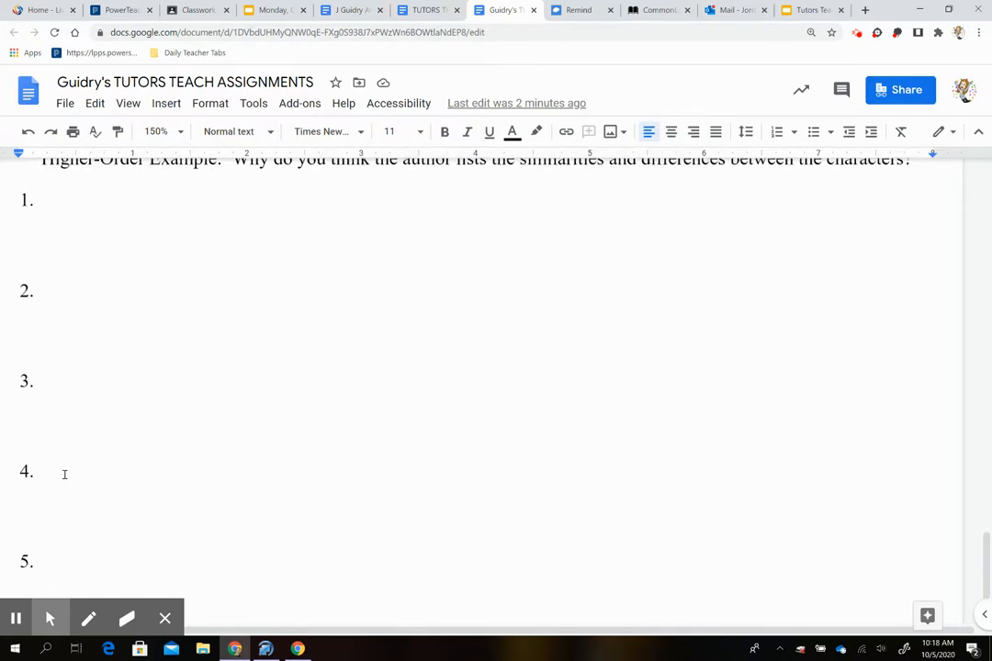
pyautogui.scroll(-3)
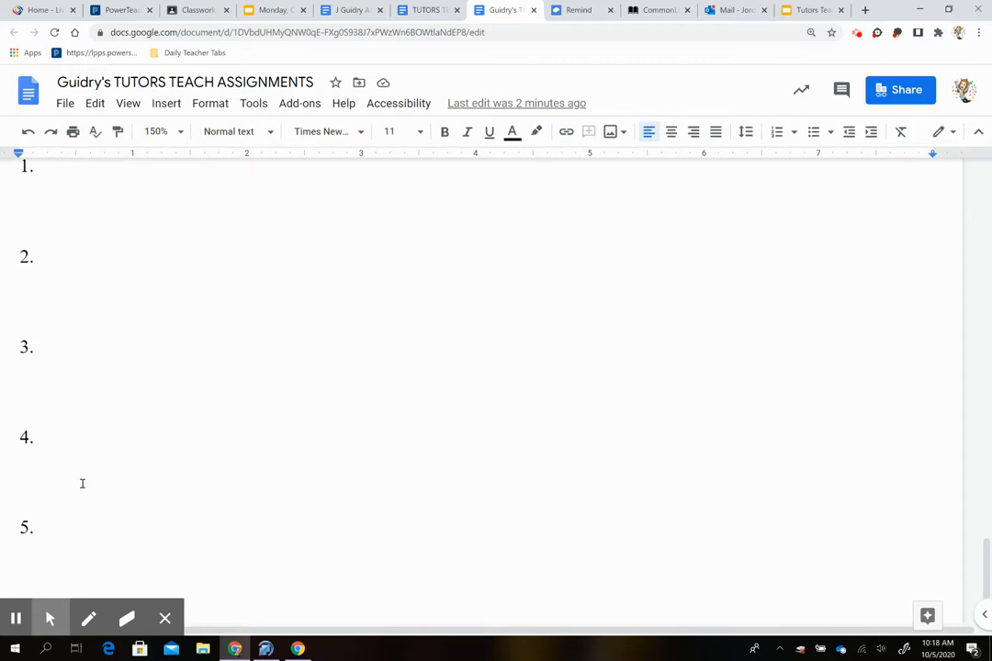
pyautogui.moveTo(16, 618)
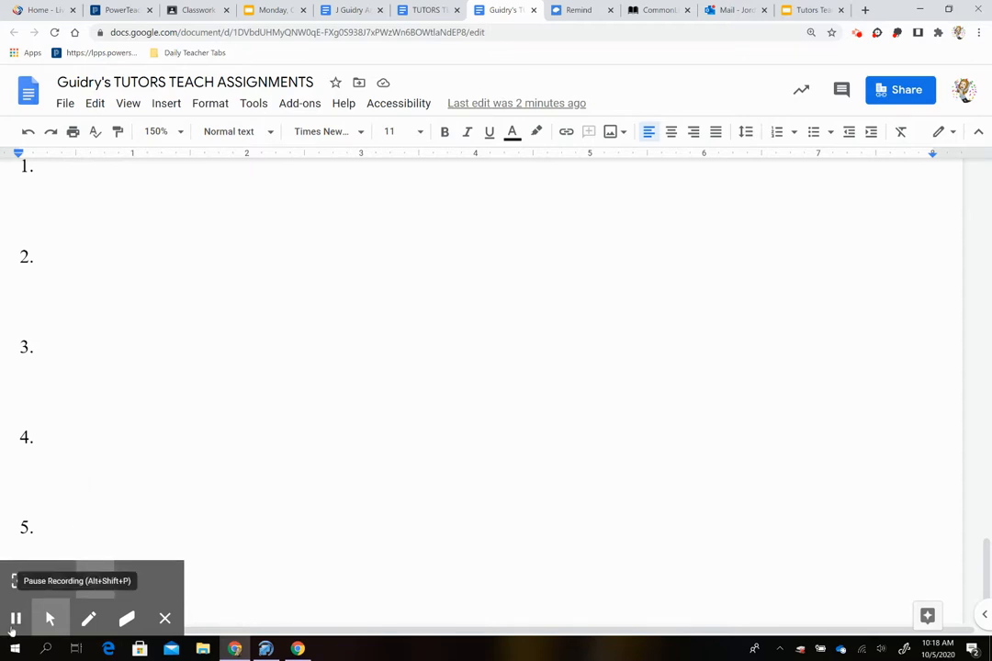